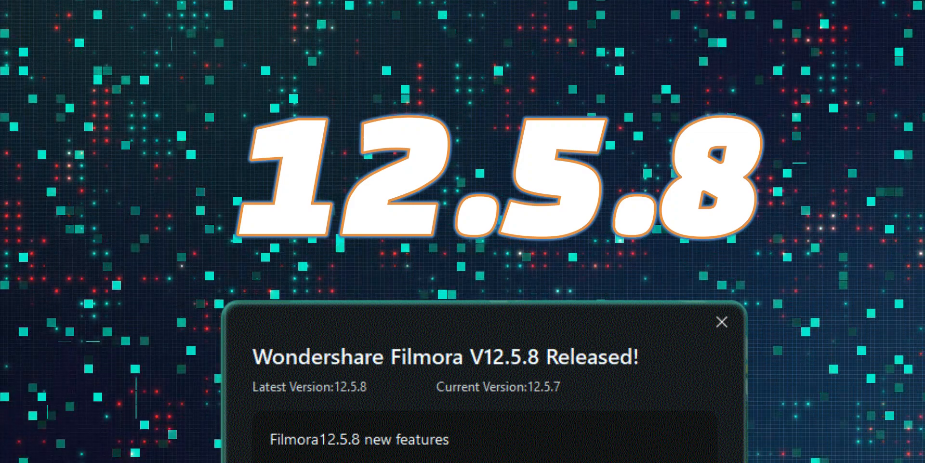
# Step: Dismiss the new version release notice to reveal the Snapshot_200 timeline
pyautogui.click(721, 323)
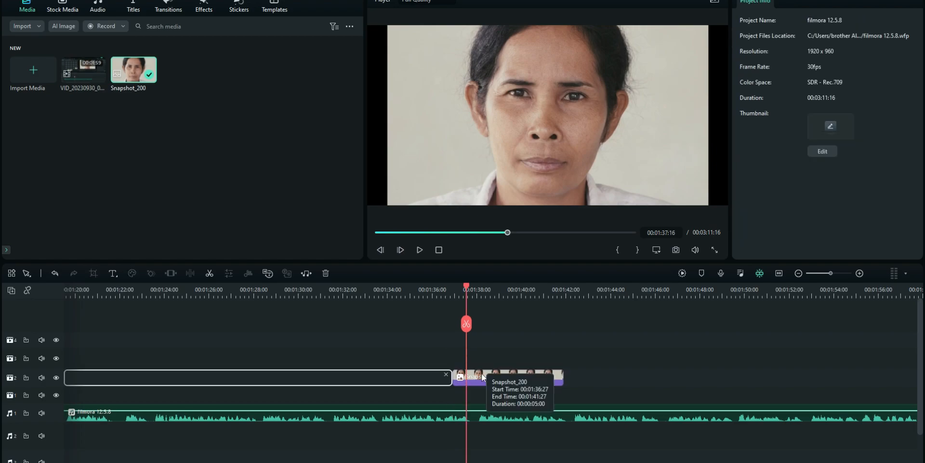
# Step: Turn on the AI Image Stylizer under Image > AI Tools for Snapshot_200
pyautogui.click(817, 18)
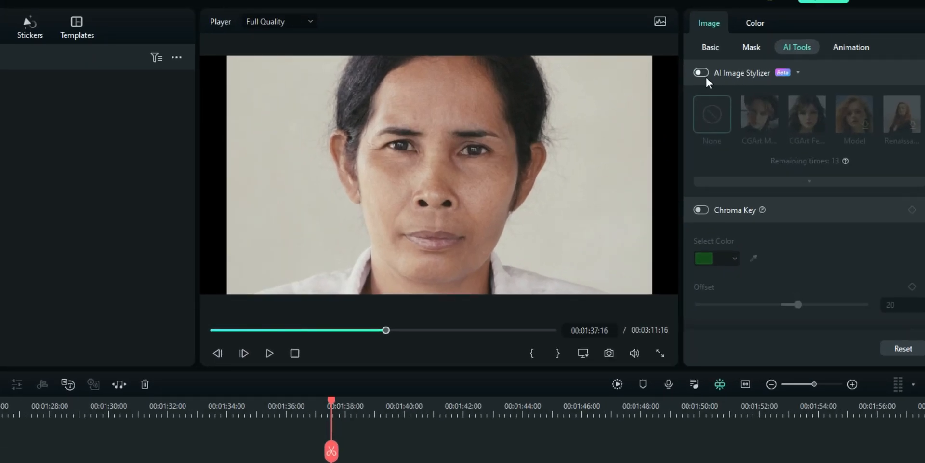
pyautogui.click(701, 73)
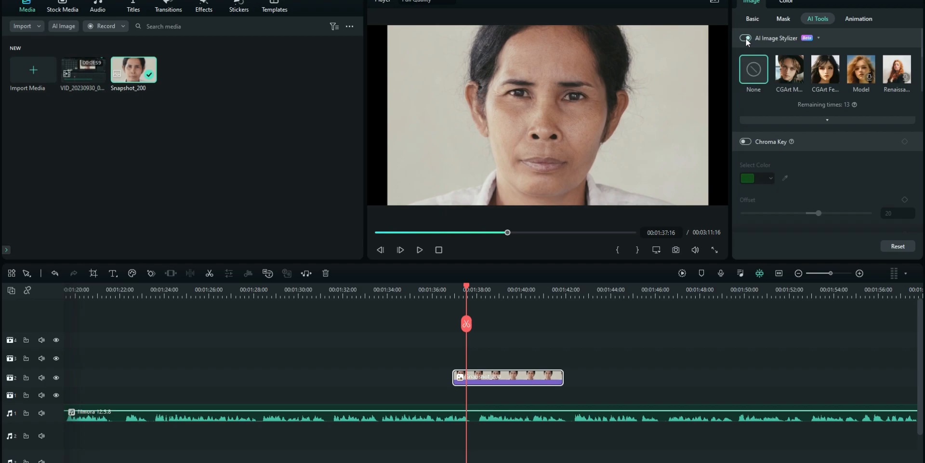
pyautogui.click(746, 38)
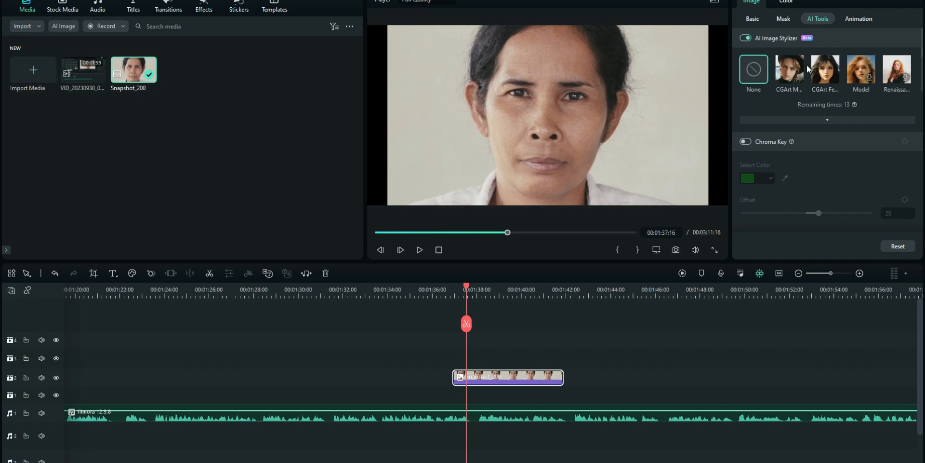
pyautogui.moveTo(825, 68)
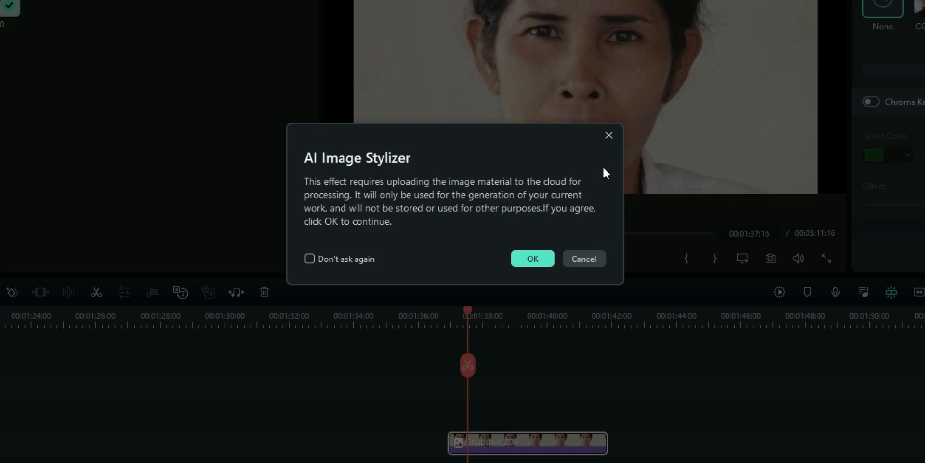
pyautogui.moveTo(510, 217)
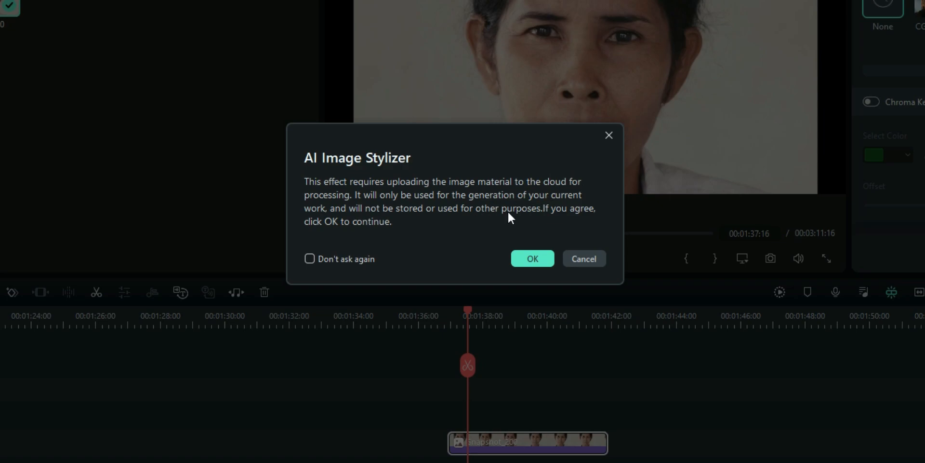
pyautogui.moveTo(344, 265)
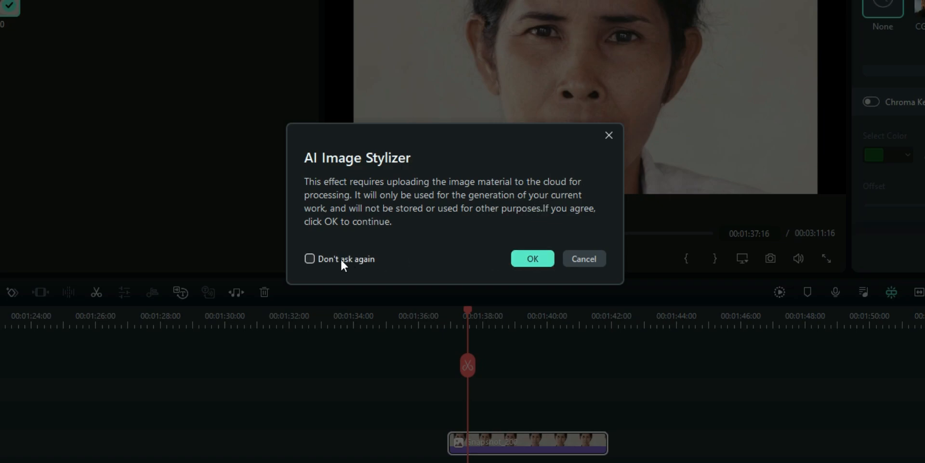
# Step: Accept the upload notice with Don't ask again ticked, applying the Model style
pyautogui.click(310, 259)
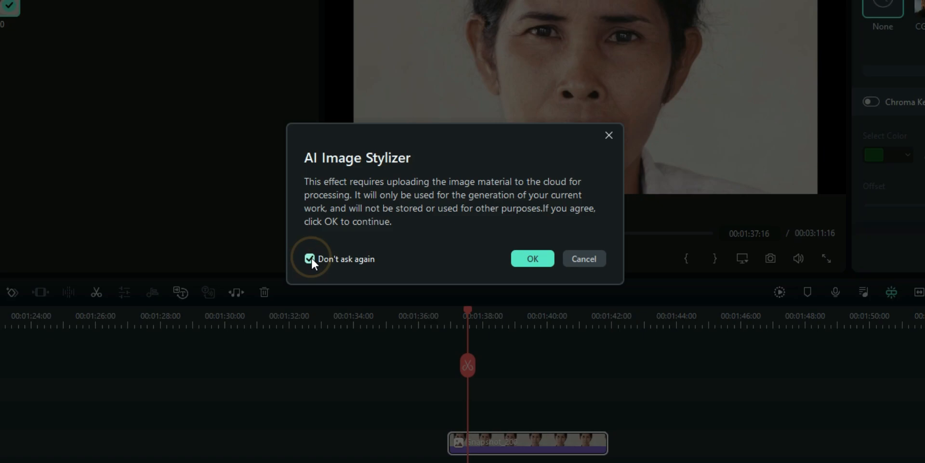
pyautogui.click(531, 258)
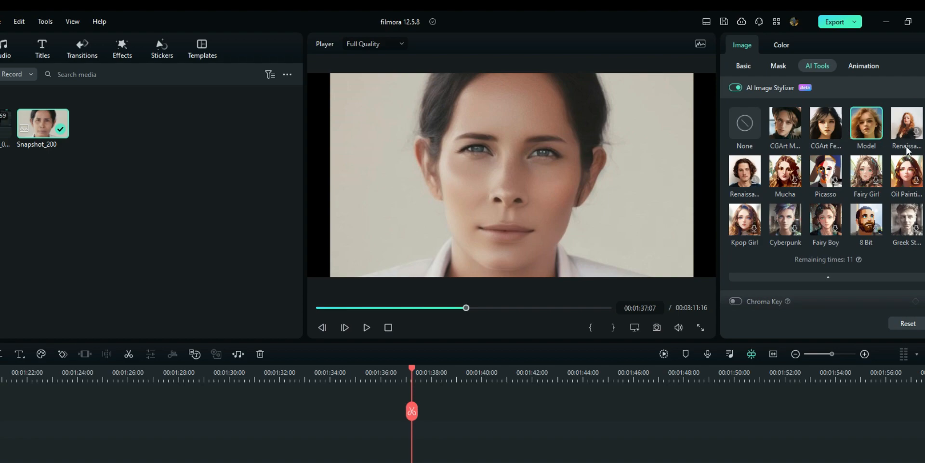
pyautogui.moveTo(825, 172)
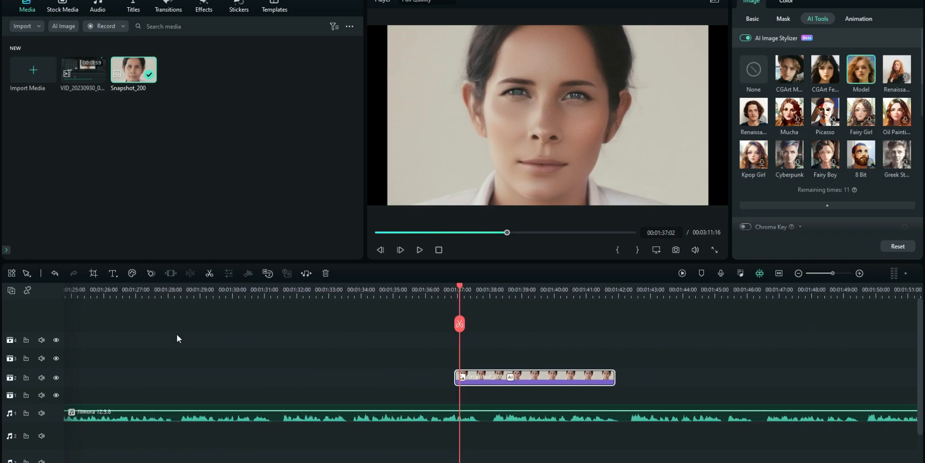
pyautogui.moveTo(609, 333)
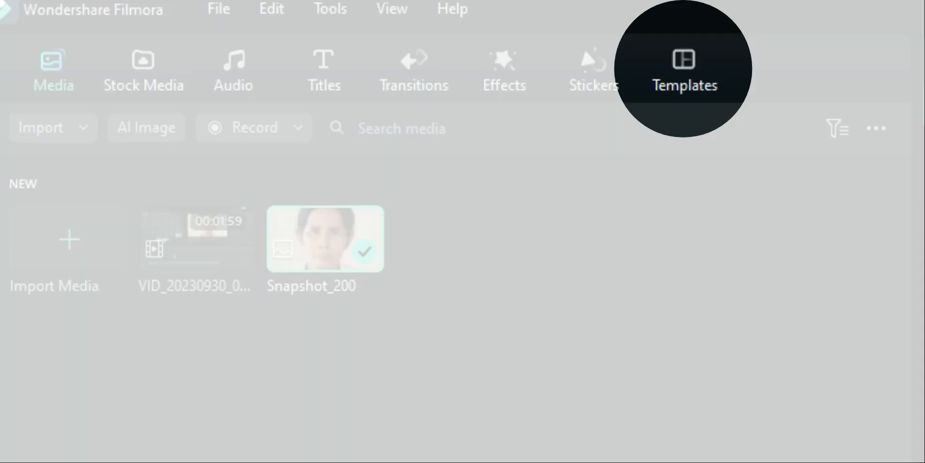
# Step: Browse the Trending stock media, then the Trending templates and Templates category
pyautogui.click(143, 69)
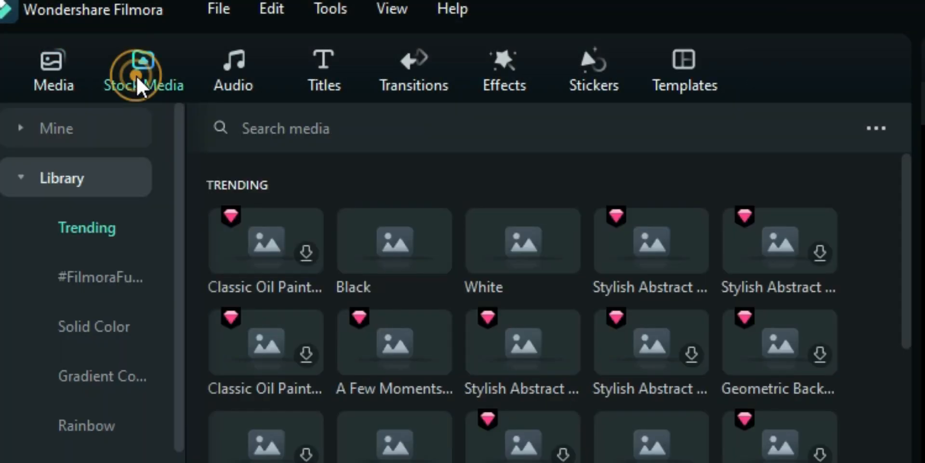
pyautogui.click(143, 71)
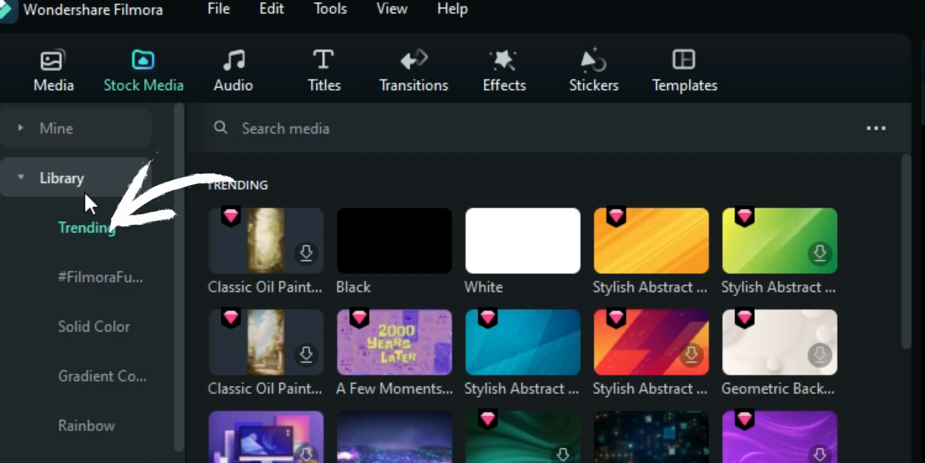
pyautogui.click(684, 68)
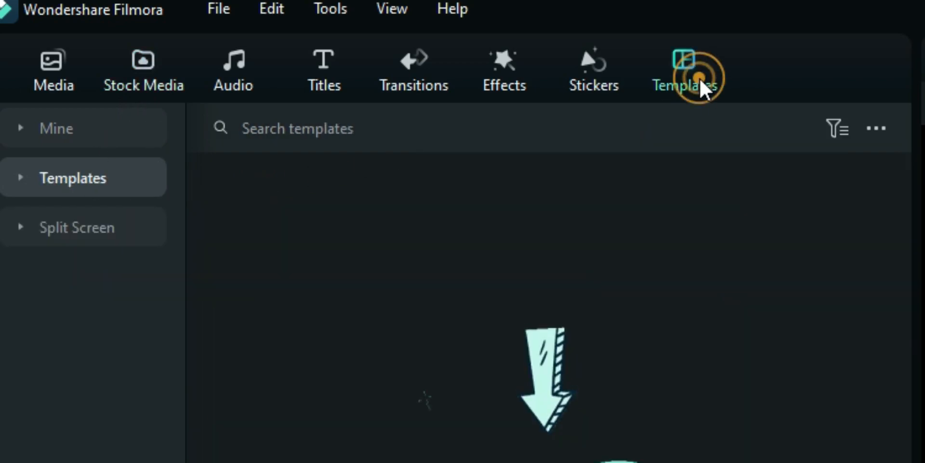
pyautogui.click(685, 71)
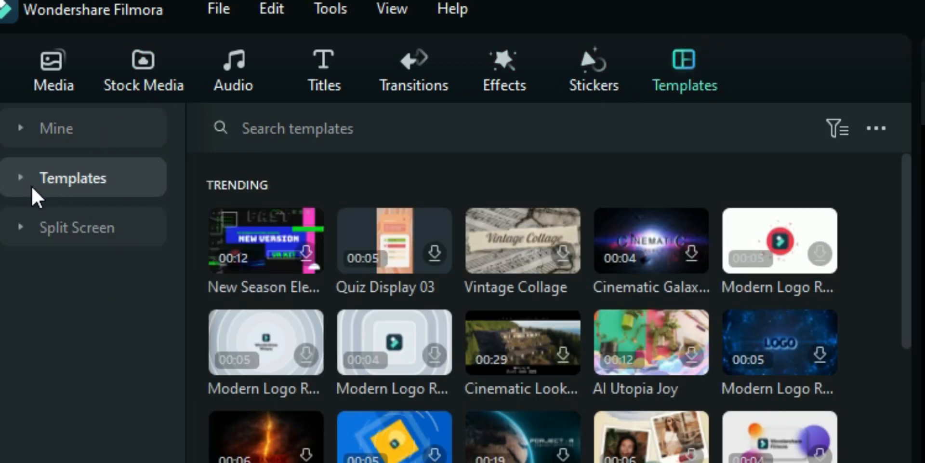
pyautogui.click(72, 177)
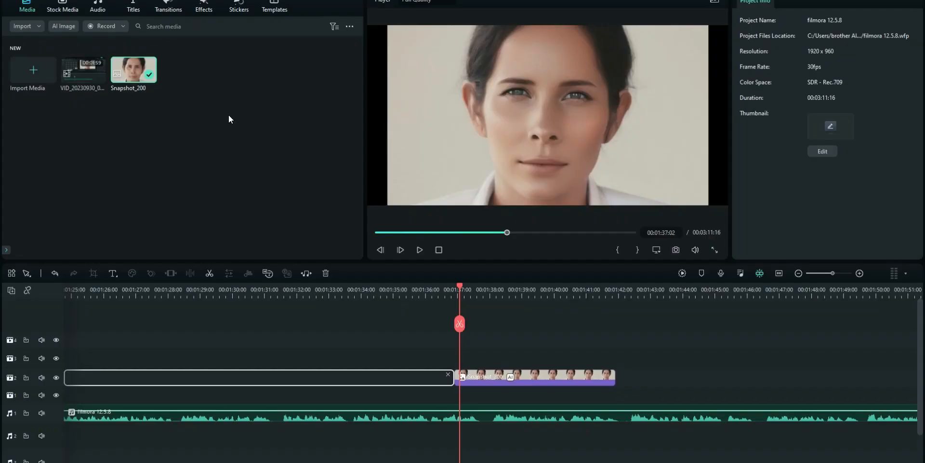
# Step: Open the Audio library and scroll through the stock music tracks
pyautogui.click(97, 7)
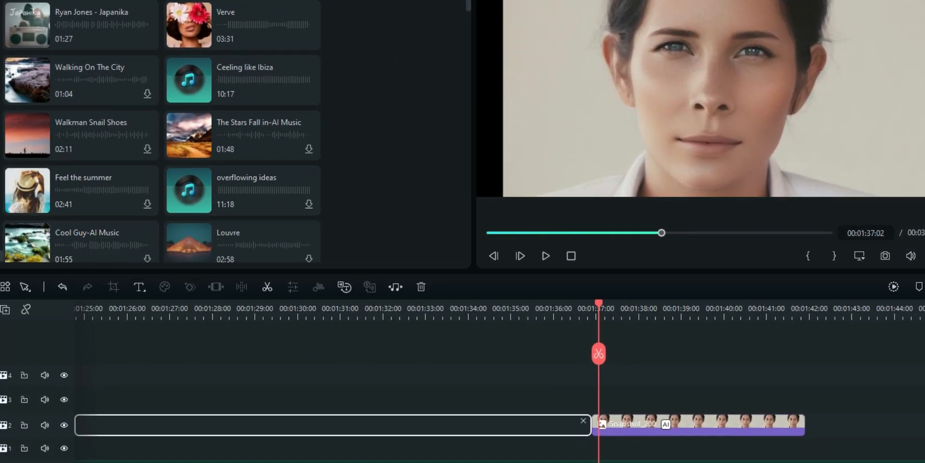
pyautogui.scroll(-3)
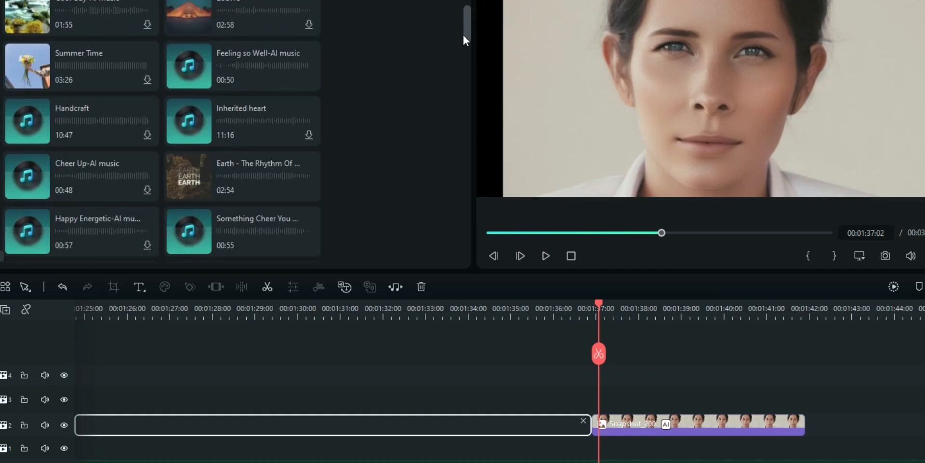
pyautogui.scroll(-3)
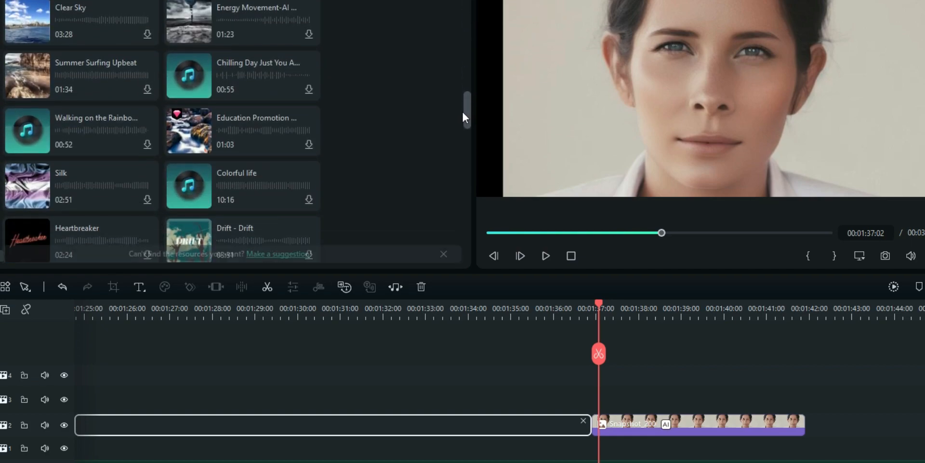
pyautogui.scroll(-3)
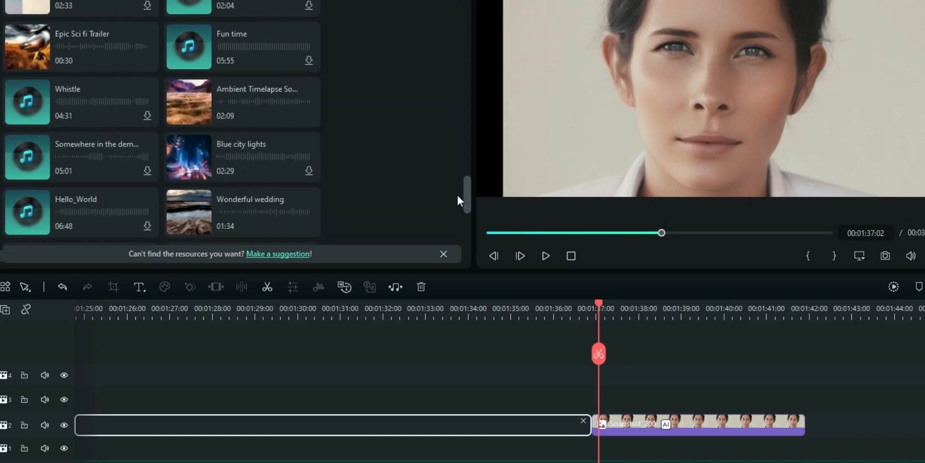
pyautogui.scroll(-3)
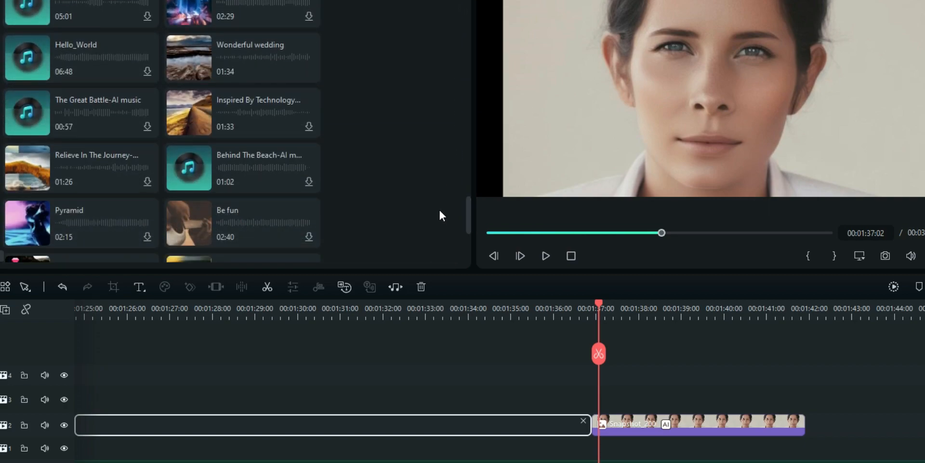